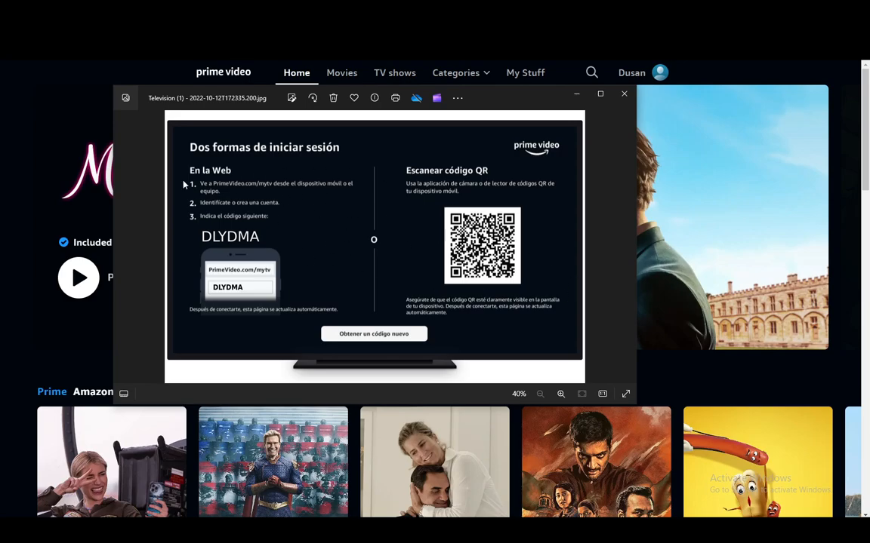
{"action": "mouse_move", "coordinate": [245, 327]}
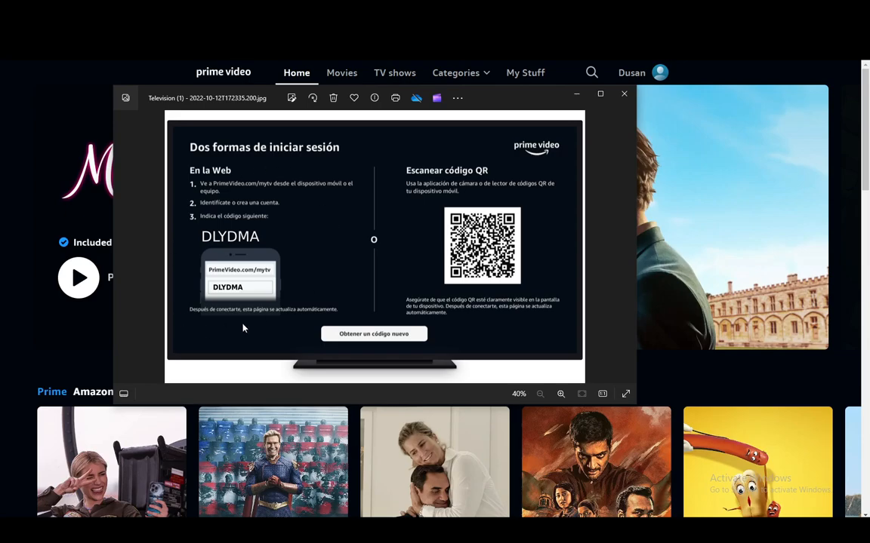
{"action": "mouse_move", "coordinate": [465, 209]}
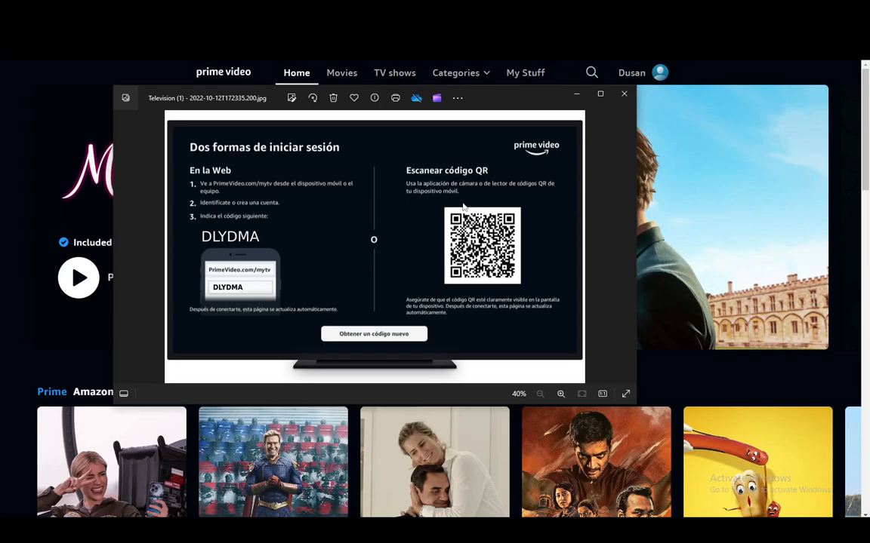
{"action": "mouse_move", "coordinate": [559, 167]}
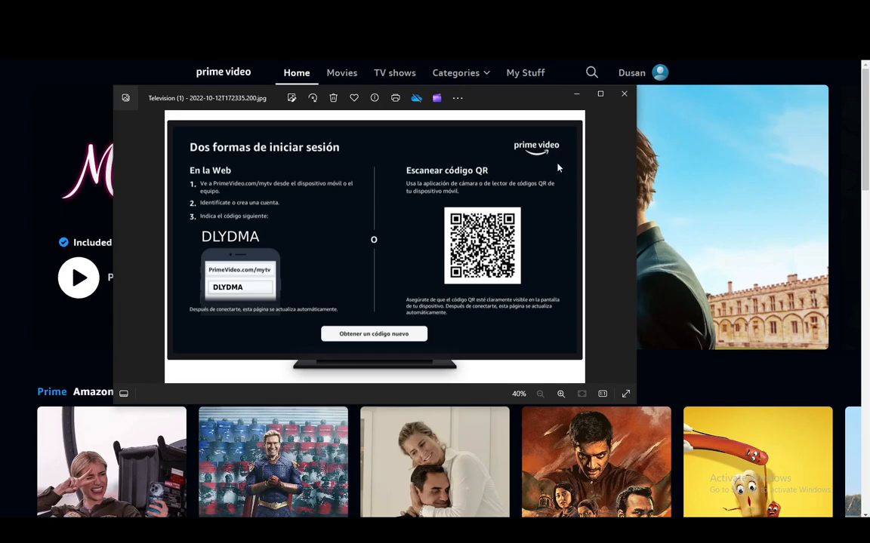
{"action": "mouse_move", "coordinate": [492, 162]}
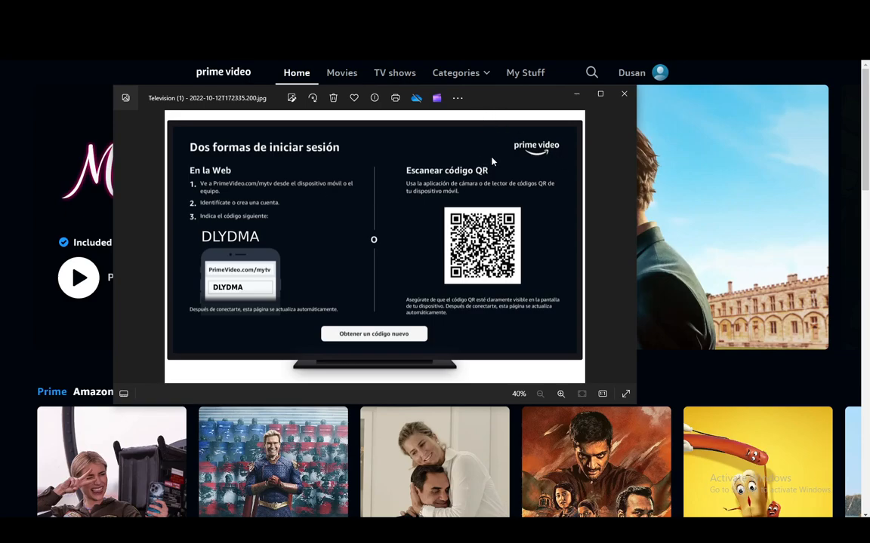
{"action": "mouse_move", "coordinate": [439, 197]}
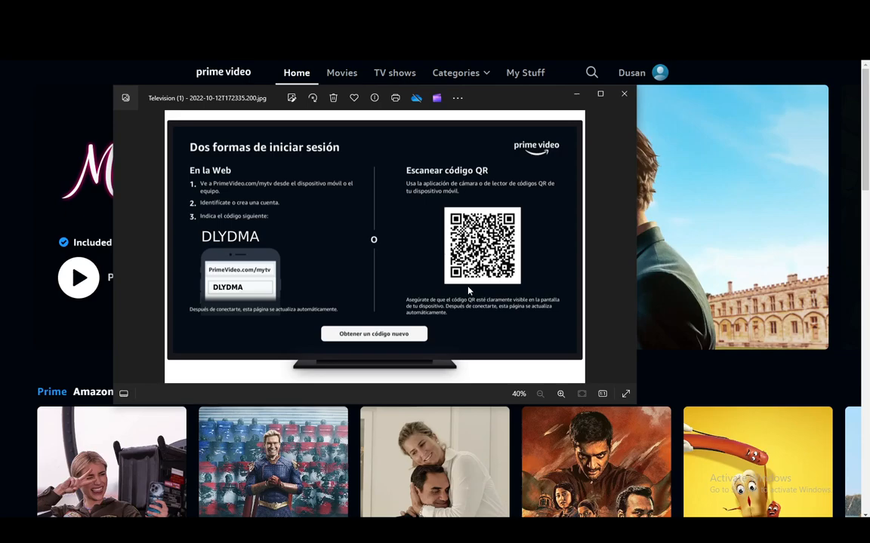
{"action": "mouse_move", "coordinate": [365, 285]}
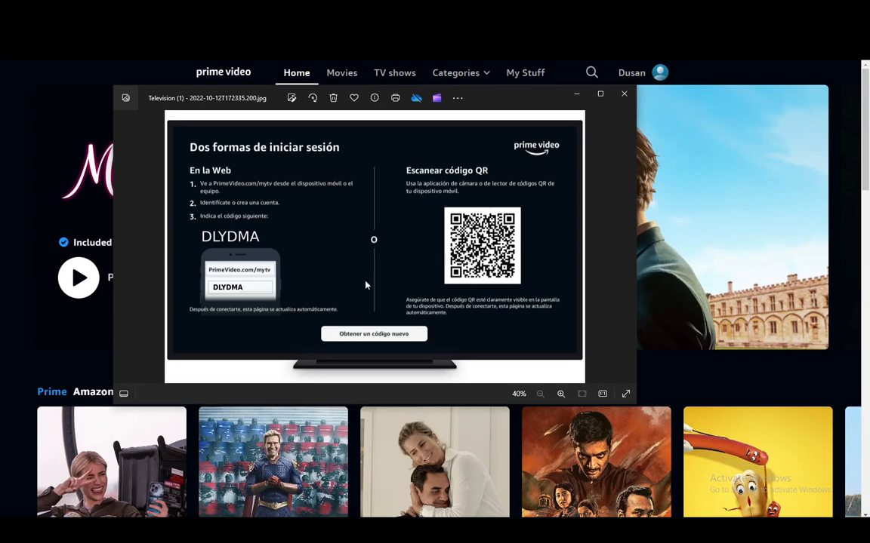
{"action": "mouse_move", "coordinate": [371, 269]}
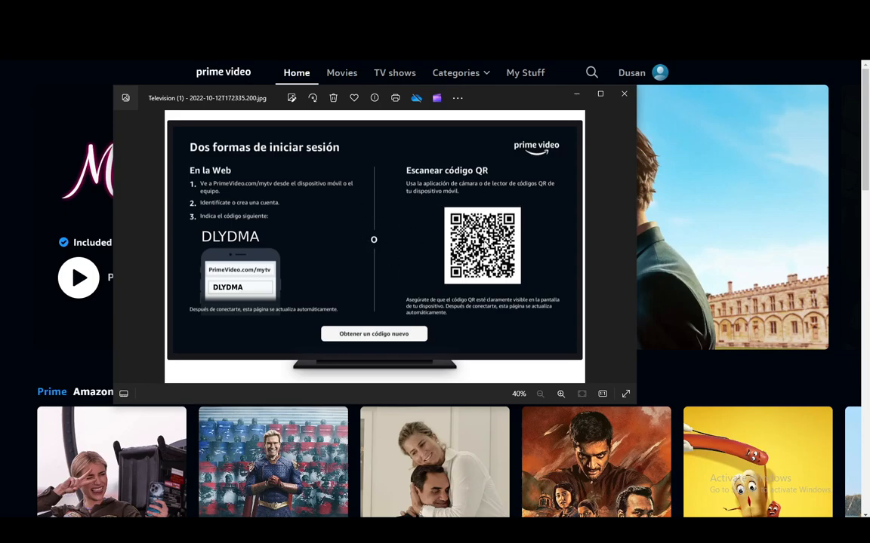
{"action": "mouse_move", "coordinate": [350, 231]}
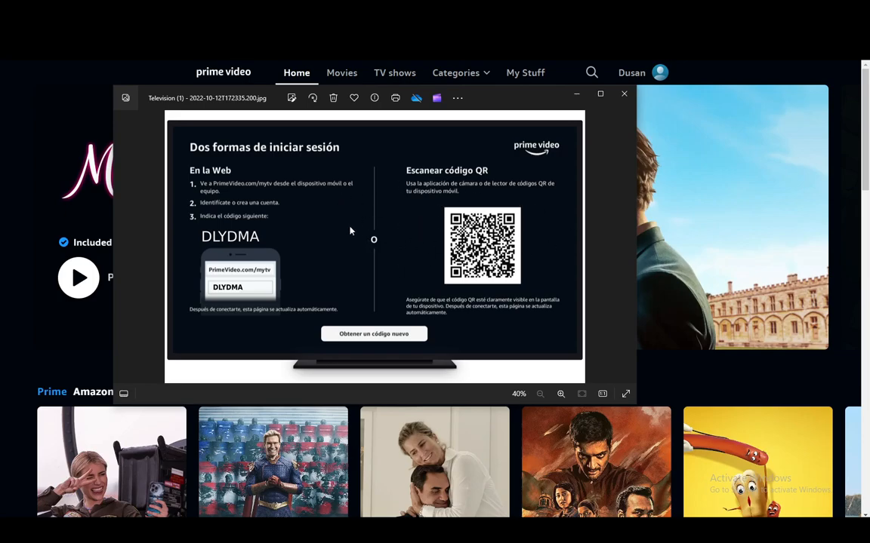
{"action": "mouse_move", "coordinate": [250, 235]}
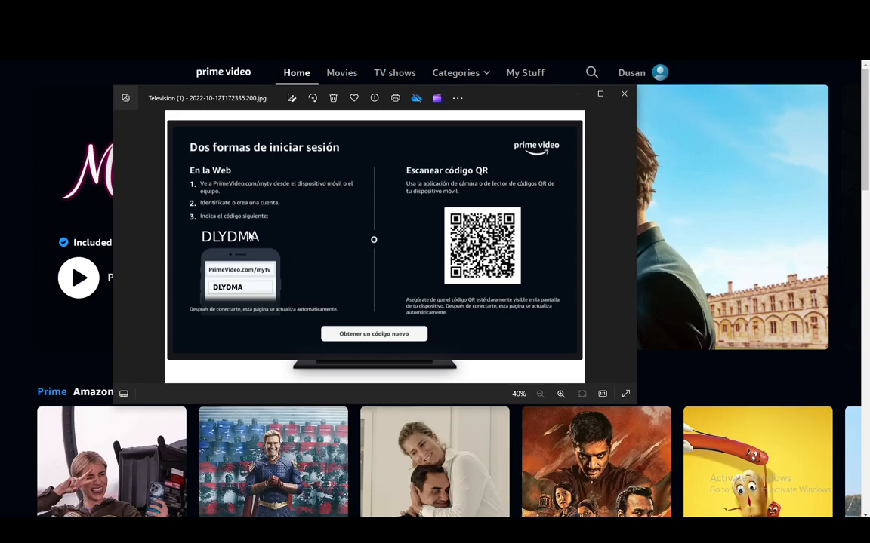
{"action": "mouse_move", "coordinate": [522, 301]}
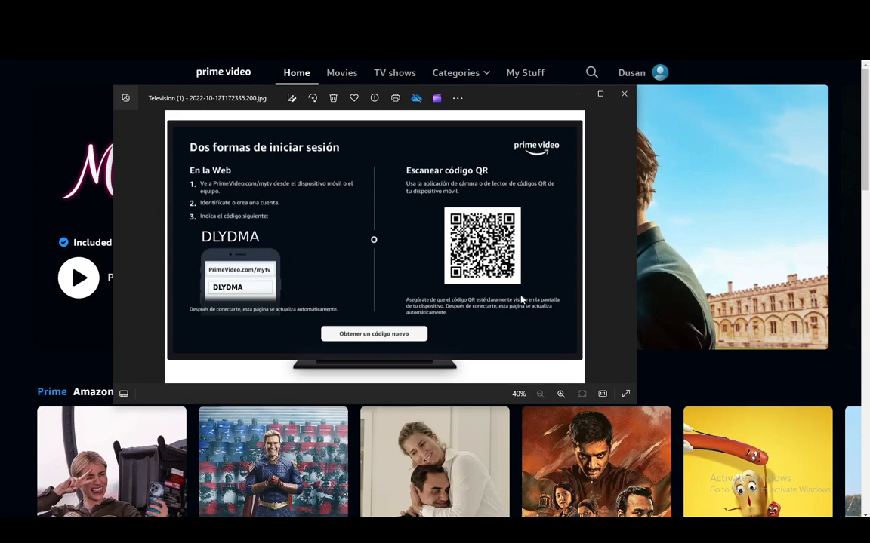